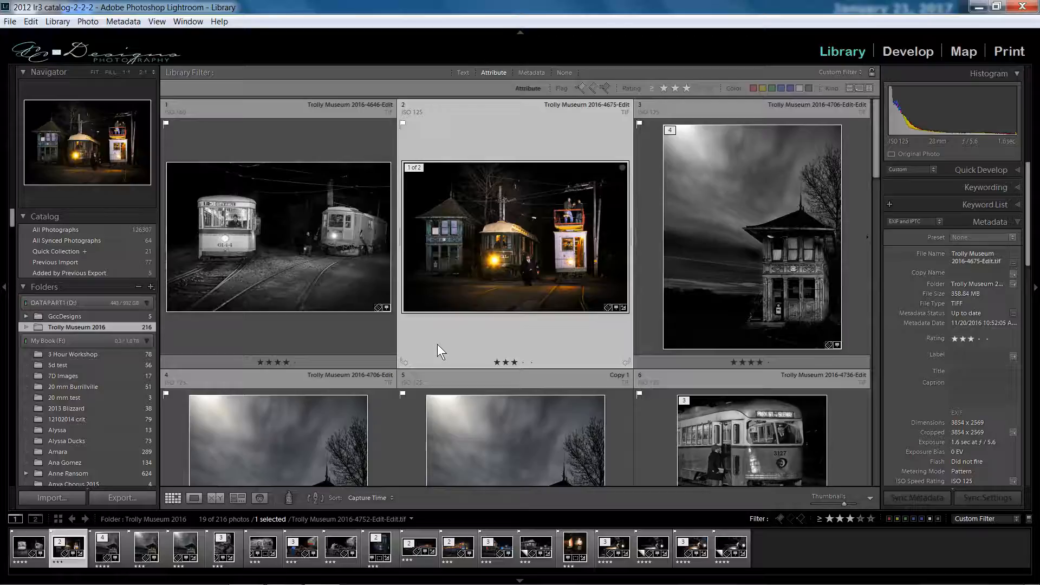
{"action": "mouse_move", "coordinate": [410, 277]}
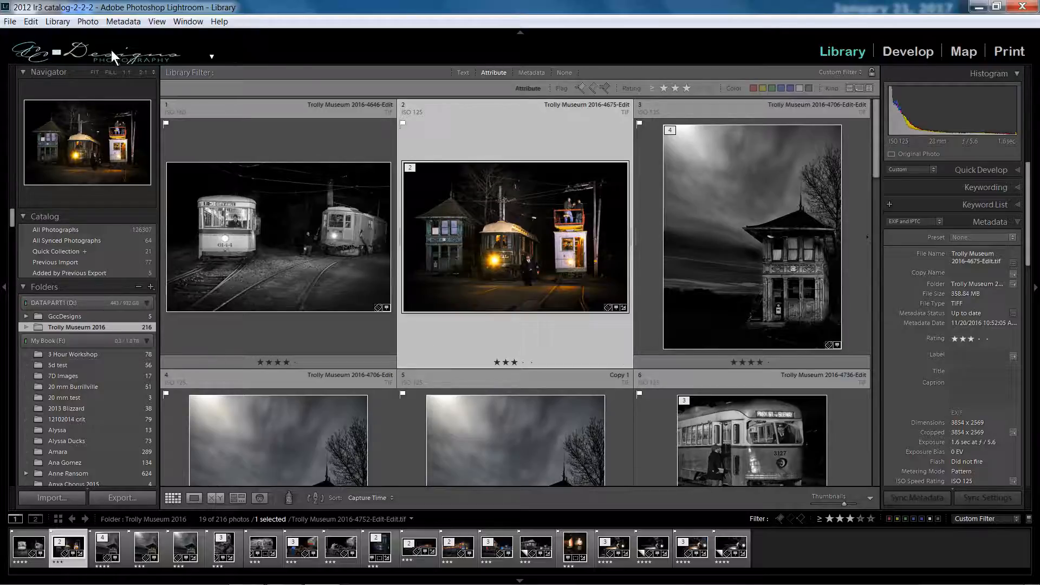
{"action": "mouse_move", "coordinate": [159, 64]}
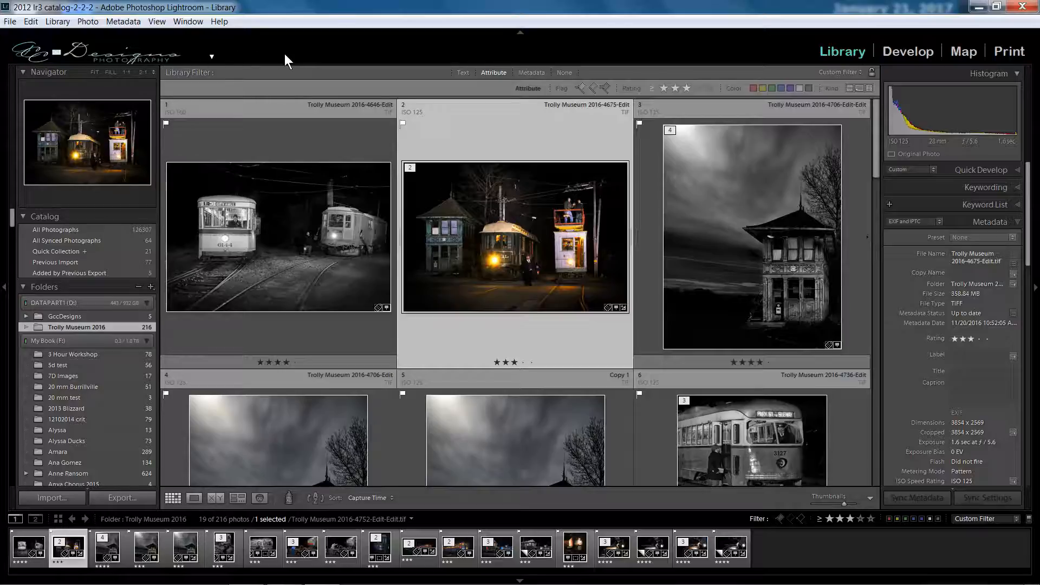
{"action": "mouse_move", "coordinate": [216, 61]}
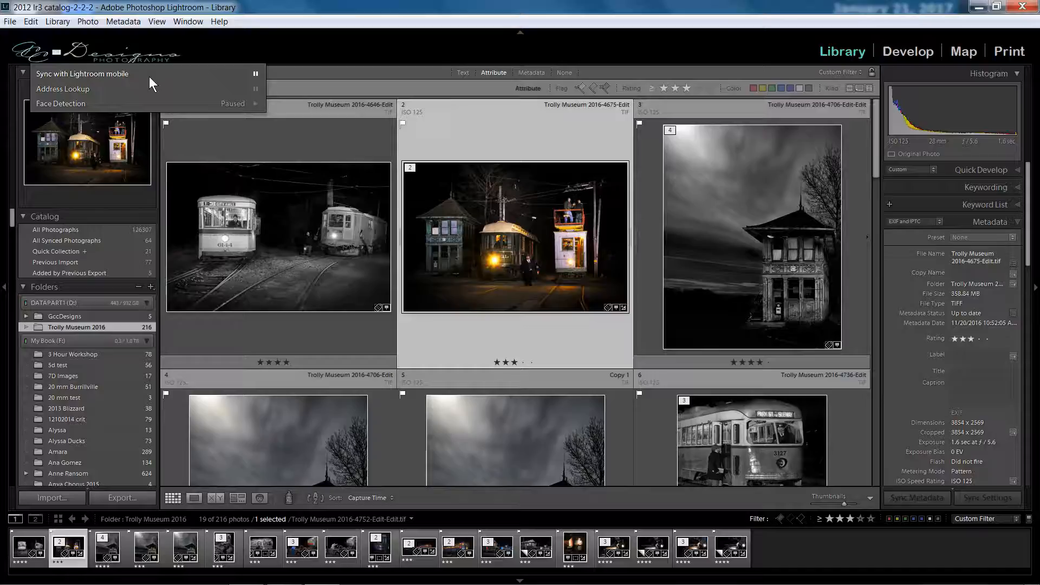
{"action": "mouse_move", "coordinate": [82, 74]}
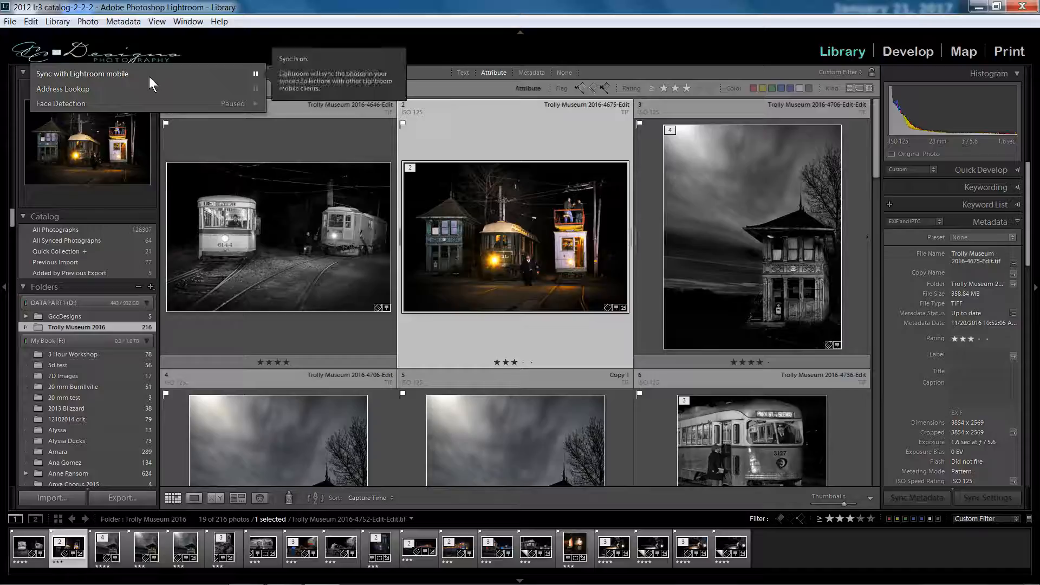
{"action": "mouse_move", "coordinate": [92, 80]}
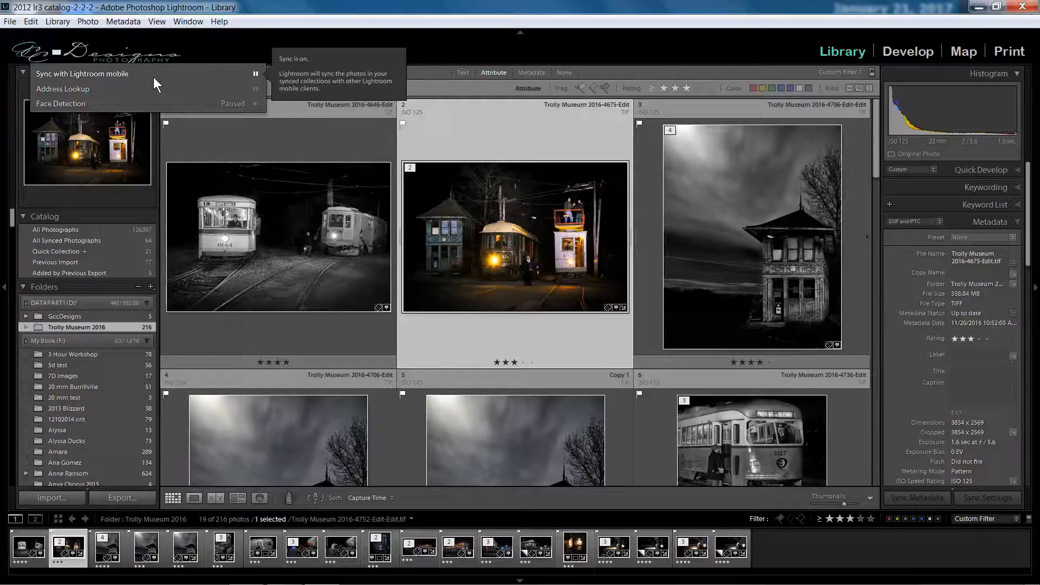
{"action": "mouse_move", "coordinate": [93, 90]}
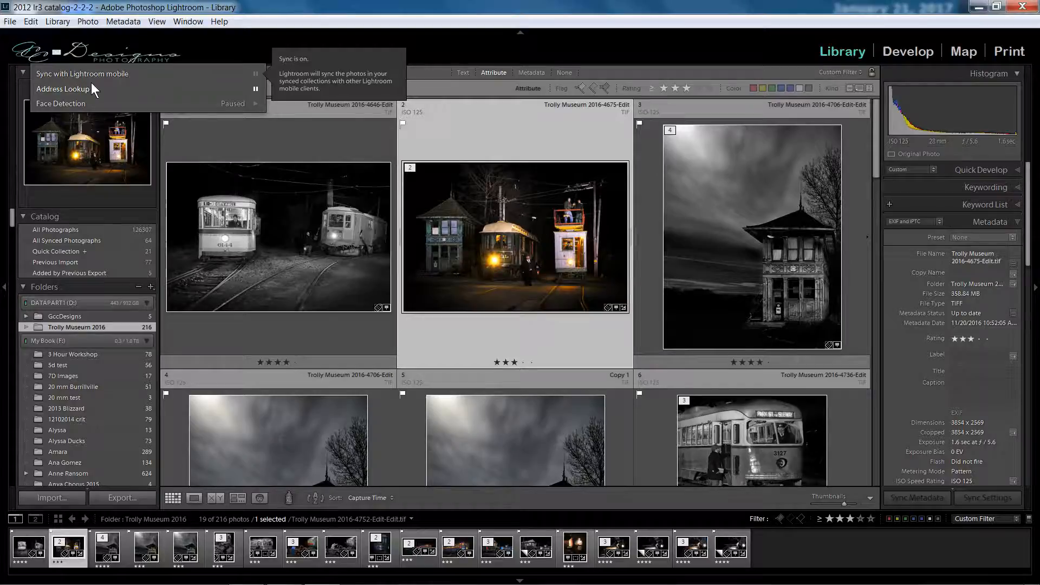
{"action": "mouse_move", "coordinate": [233, 79]}
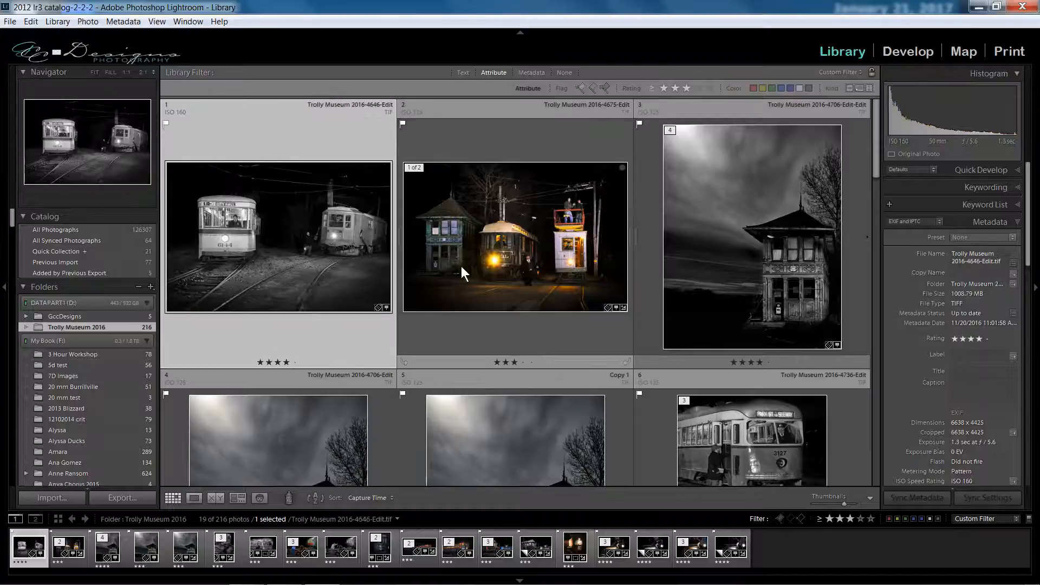
Scroll the filtered grid and add photos, including the orange sparks shot, until seven are selected.
{"action": "scroll", "scroll_direction": "down", "scroll_amount": 3}
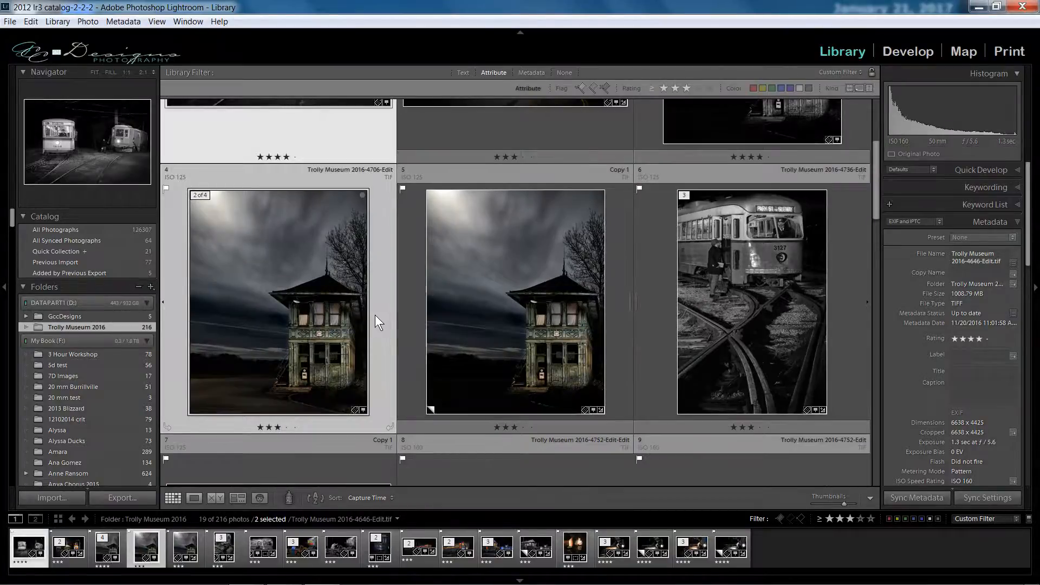
{"action": "scroll", "scroll_direction": "down", "scroll_amount": 3}
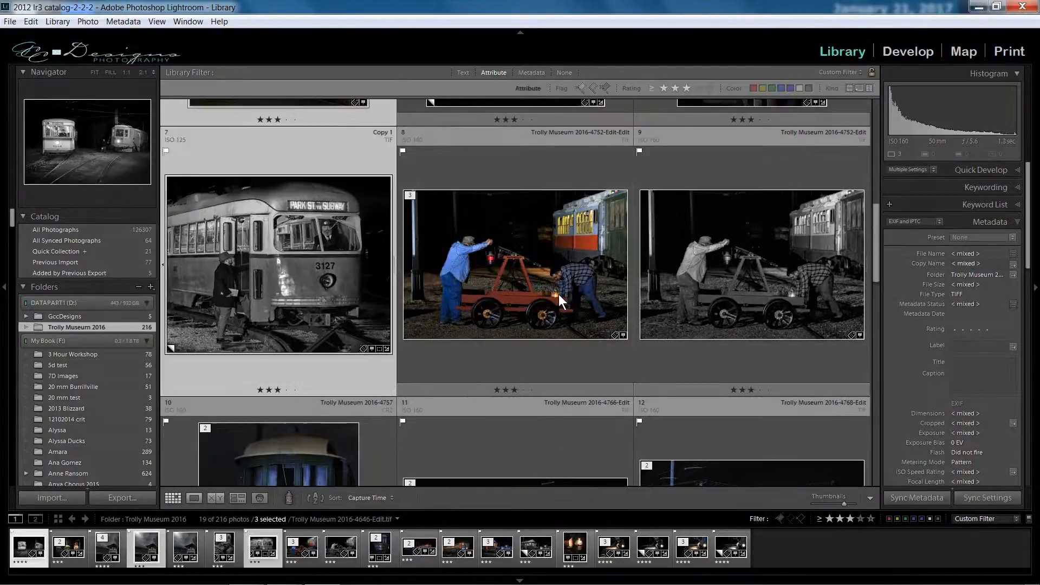
{"action": "scroll", "scroll_direction": "down", "scroll_amount": 3}
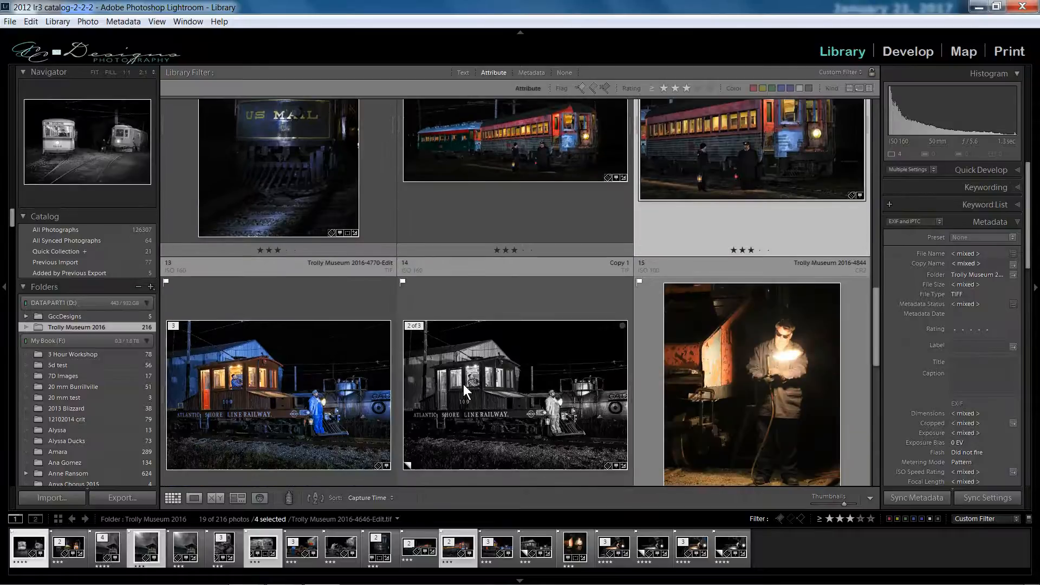
{"action": "scroll", "scroll_direction": "down", "scroll_amount": 3}
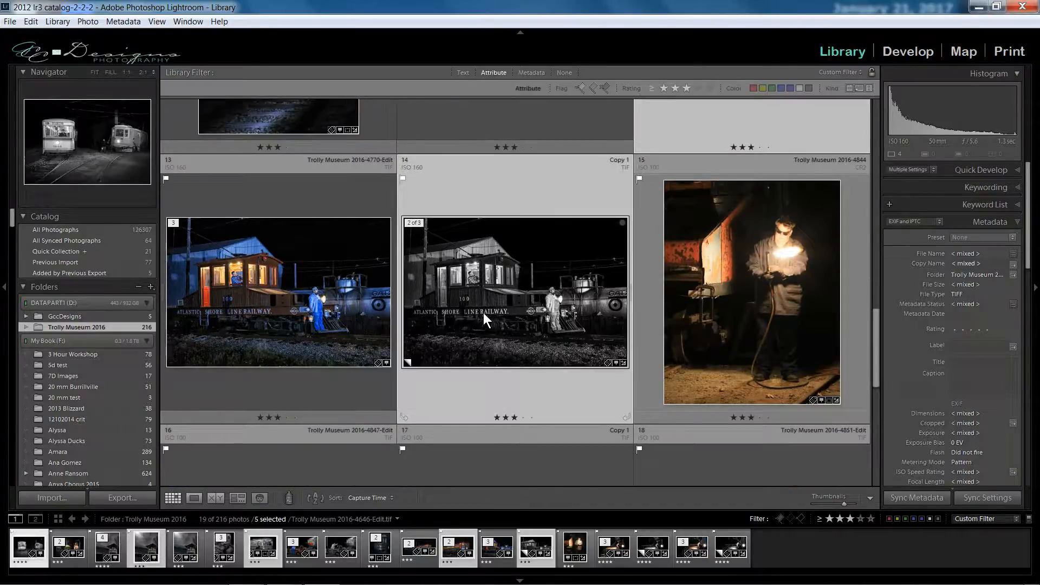
{"action": "scroll", "scroll_direction": "down", "scroll_amount": 3}
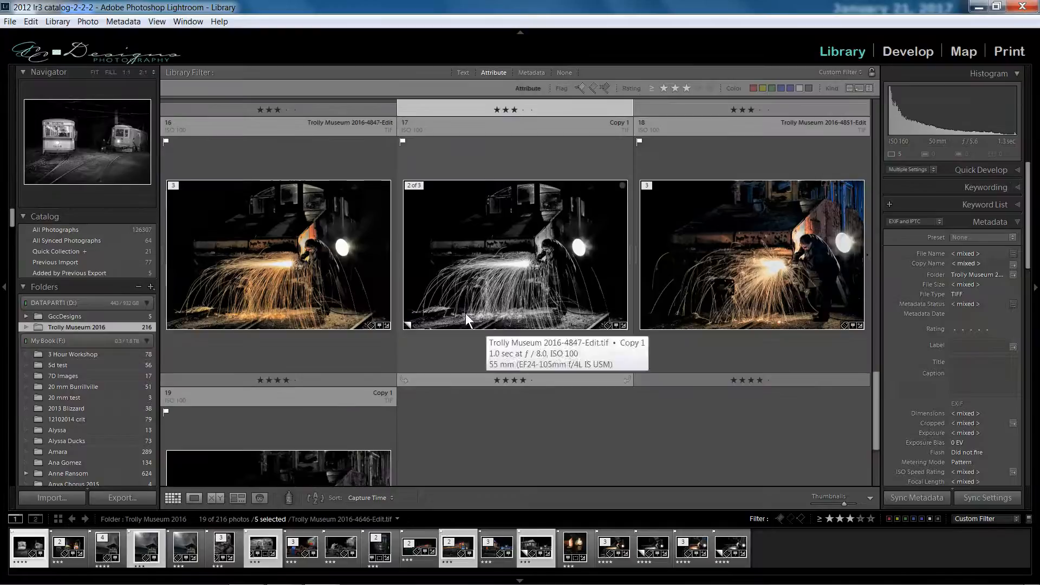
{"action": "left_click", "coordinate": [277, 254]}
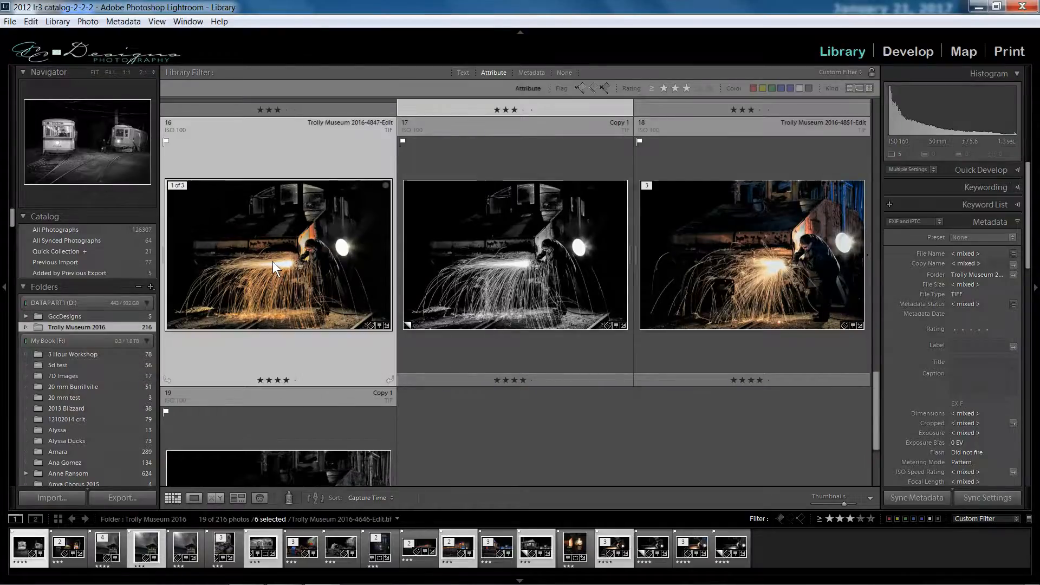
{"action": "scroll", "scroll_direction": "down", "scroll_amount": 3}
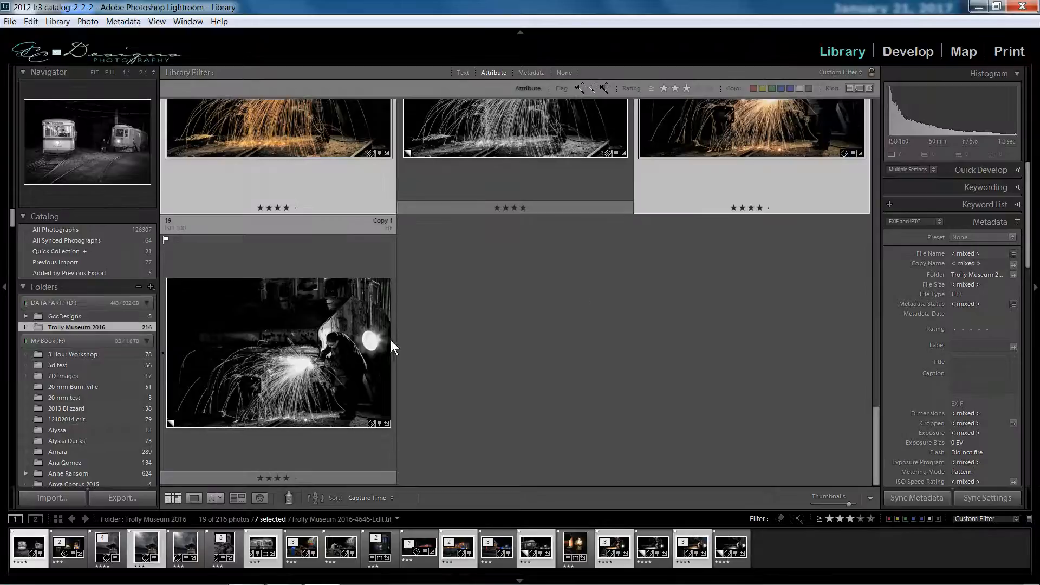
{"action": "scroll", "scroll_direction": "down", "scroll_amount": 3}
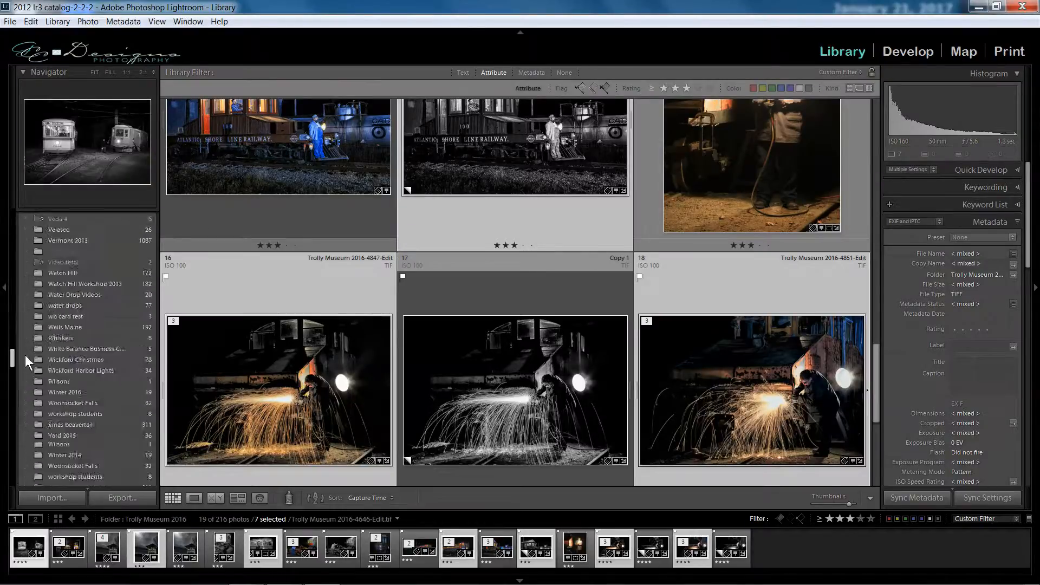
Expand the Collections panel and use its + menu to create a new collection.
{"action": "scroll", "scroll_direction": "down", "scroll_amount": 3}
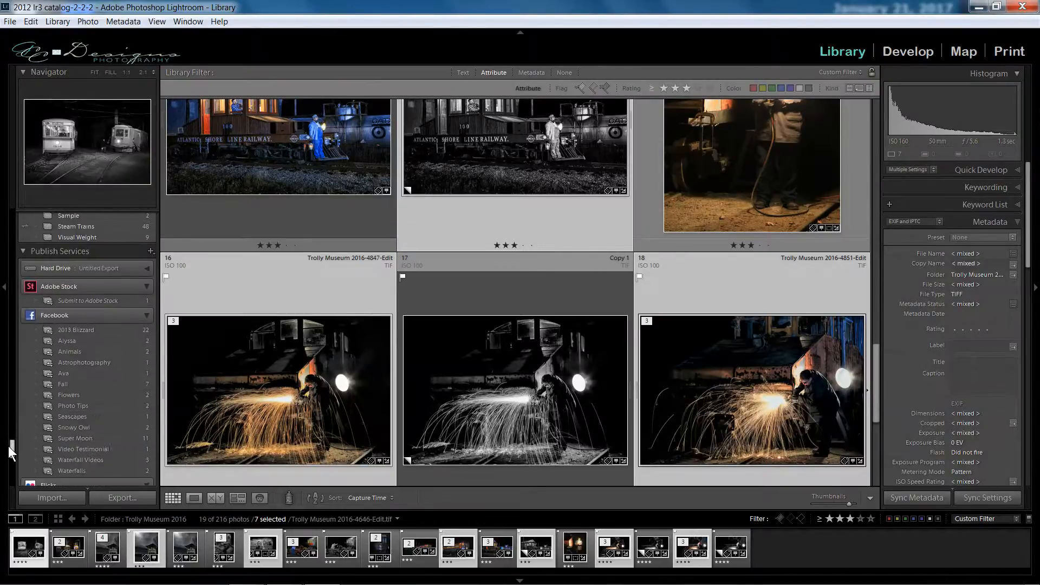
{"action": "left_click", "coordinate": [50, 237]}
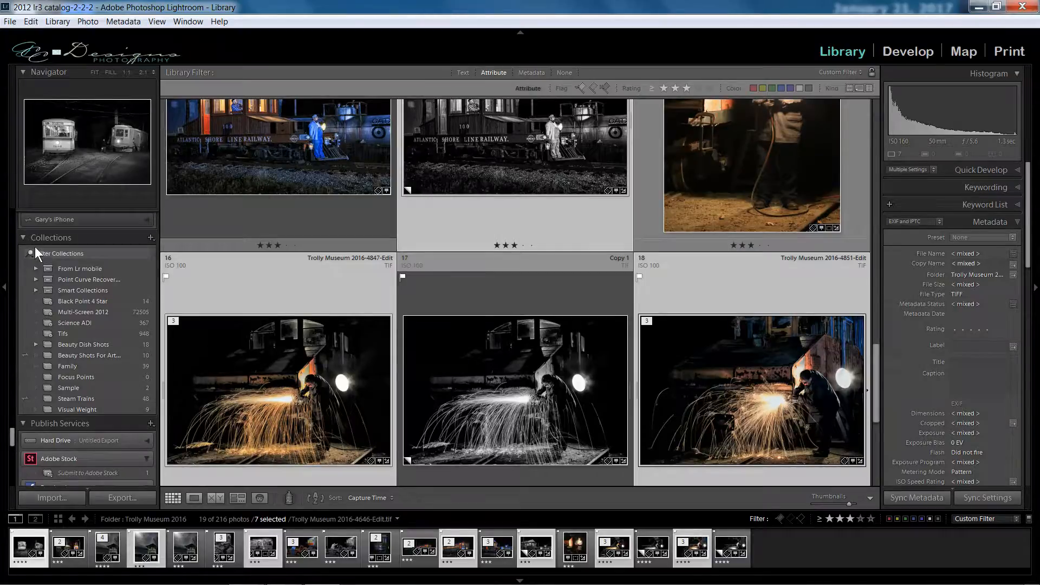
{"action": "mouse_move", "coordinate": [150, 242]}
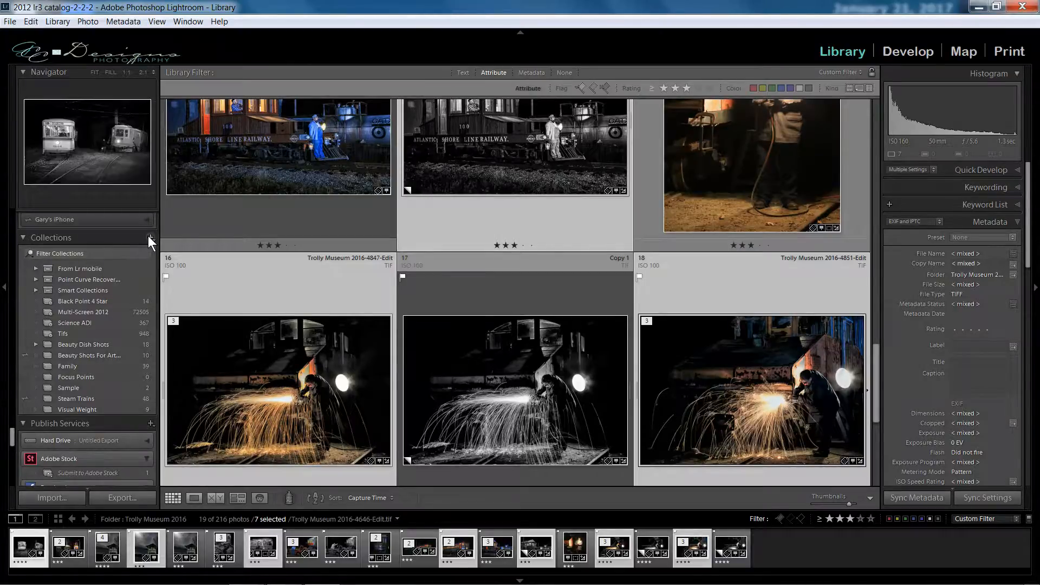
{"action": "left_click", "coordinate": [151, 237]}
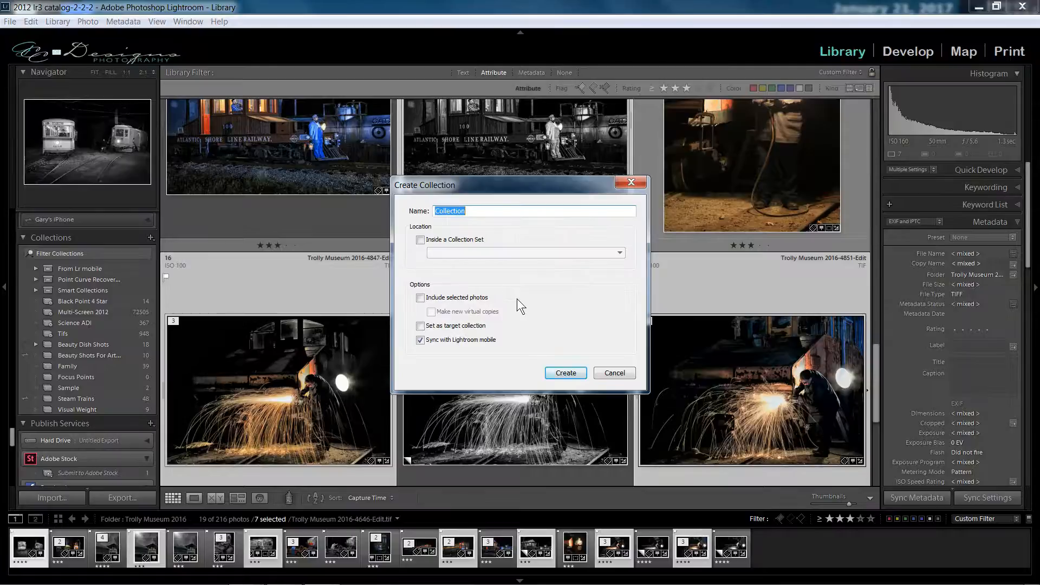
Create collection 'Trolley Museum 2016' including the selected photos, with Lightroom mobile sync on.
{"action": "type", "text": "Trolley"}
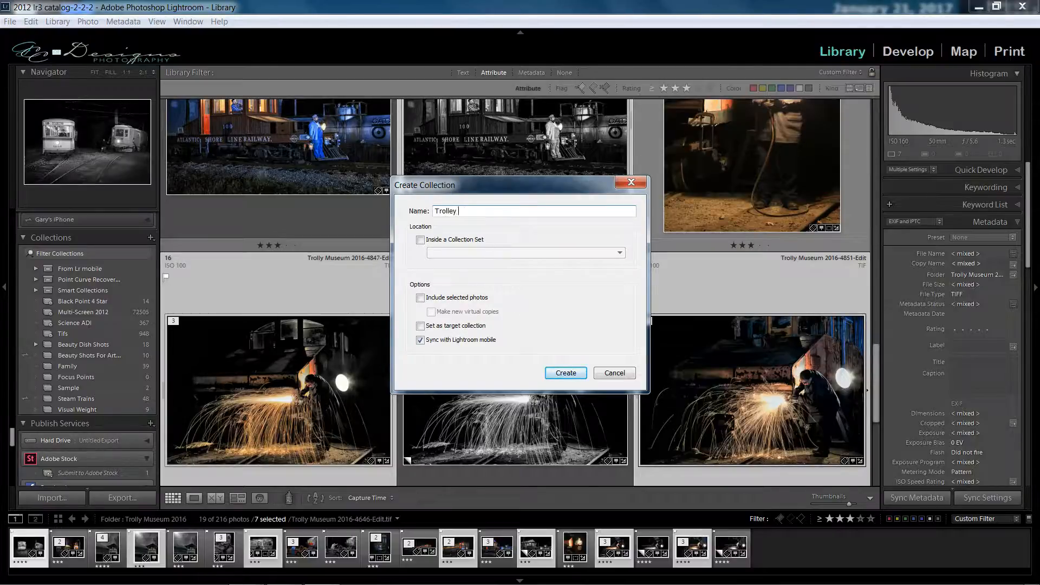
{"action": "type", "text": "Museum"}
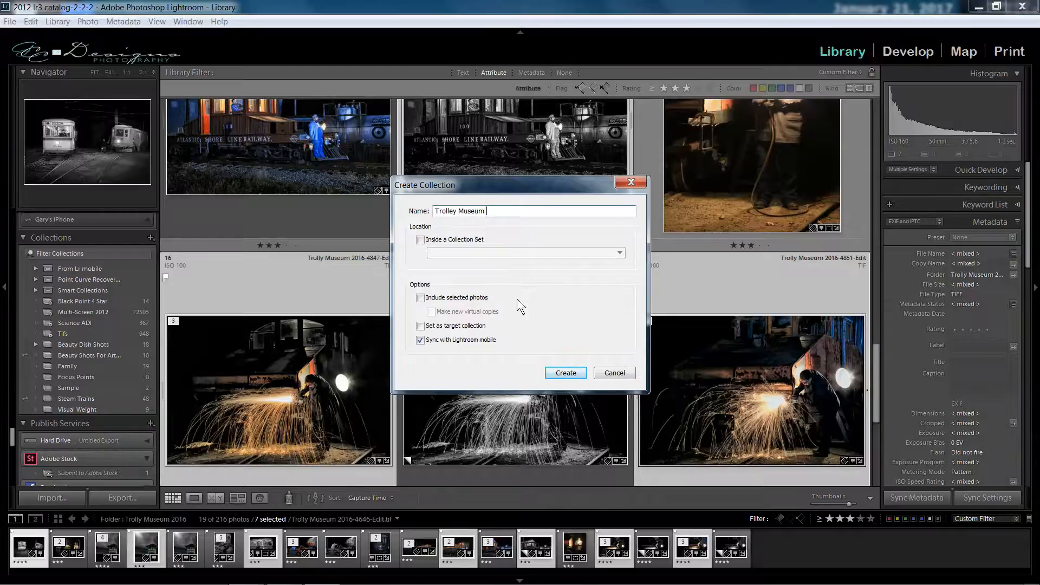
{"action": "type", "text": "2016"}
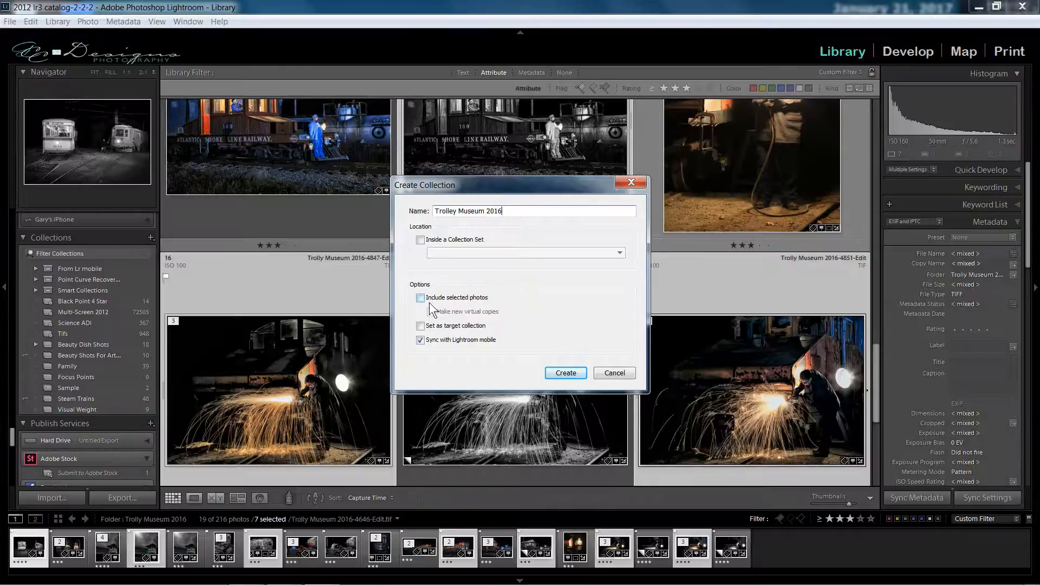
{"action": "left_click", "coordinate": [420, 298]}
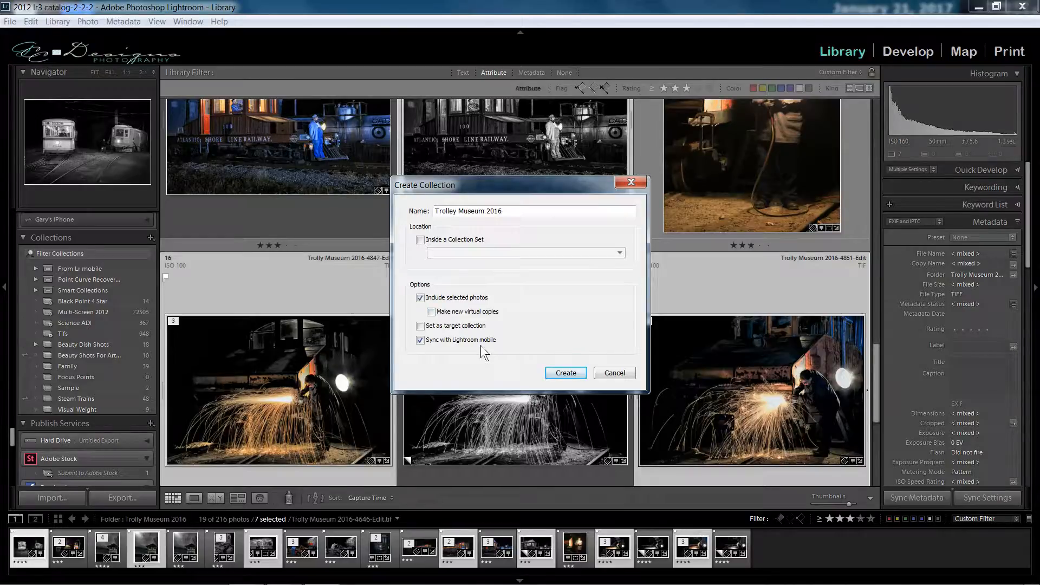
{"action": "left_click", "coordinate": [420, 340]}
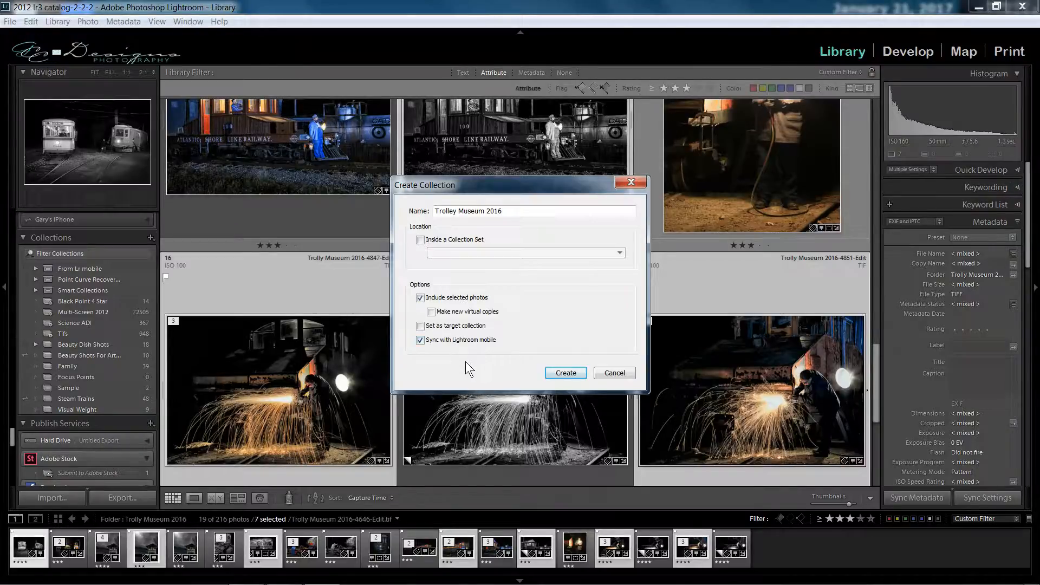
{"action": "mouse_move", "coordinate": [521, 285]}
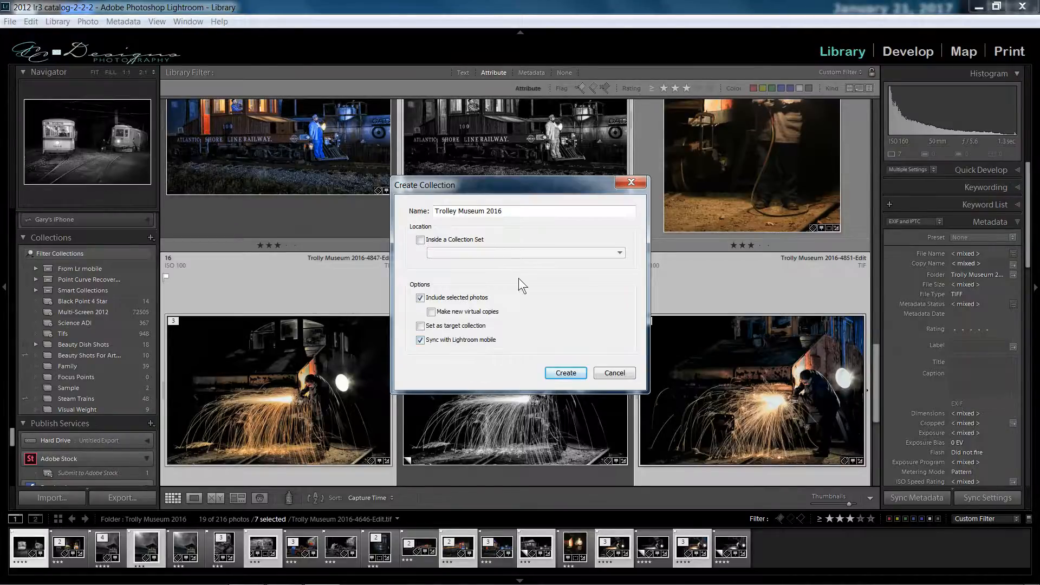
{"action": "mouse_move", "coordinate": [565, 372]}
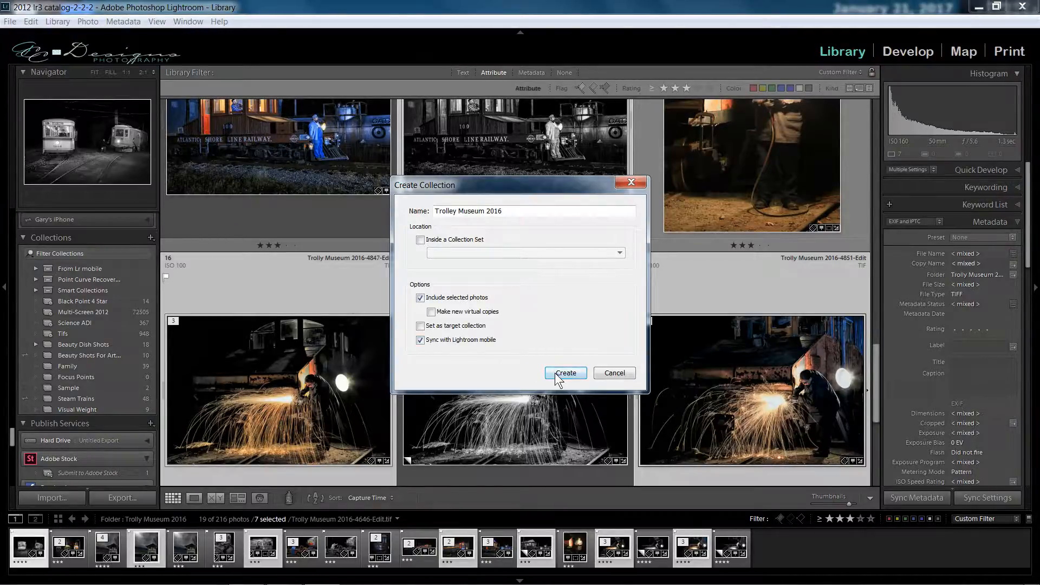
{"action": "left_click", "coordinate": [564, 372]}
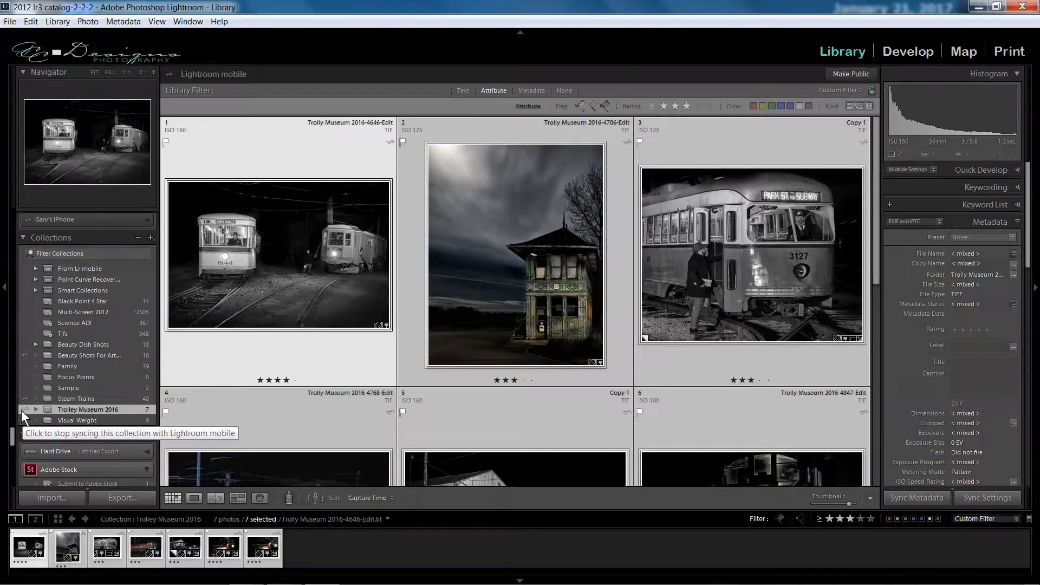
{"action": "mouse_move", "coordinate": [86, 409]}
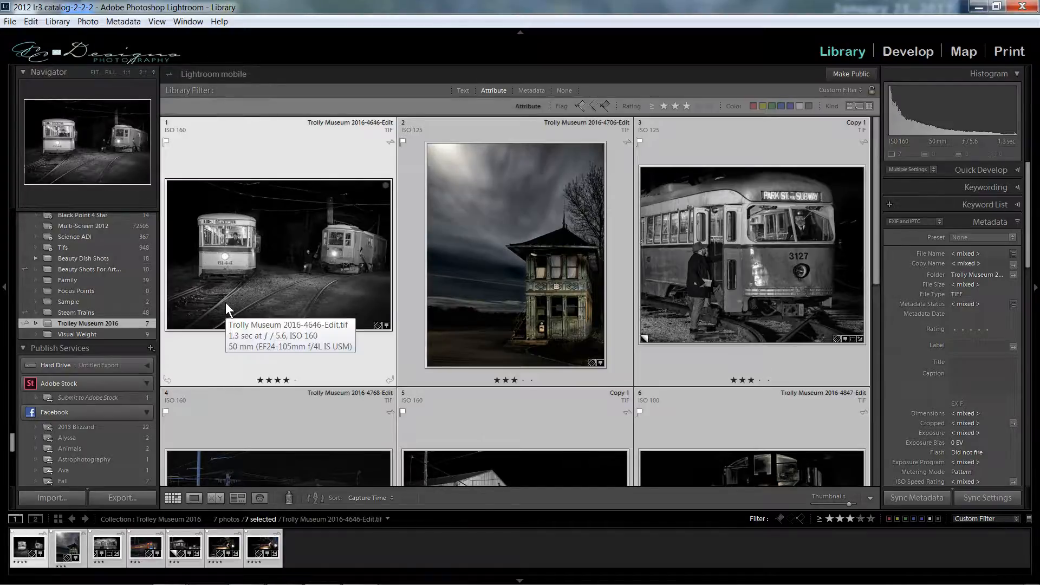
{"action": "mouse_move", "coordinate": [108, 329]}
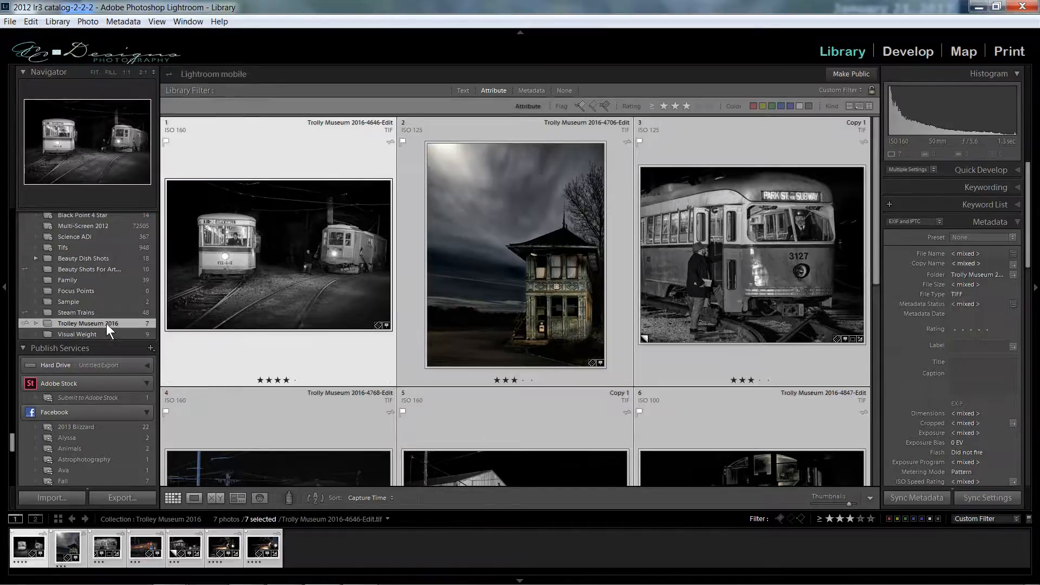
Open the context menu of the Trolley Museum 2016 collection.
{"action": "right_click", "coordinate": [86, 324]}
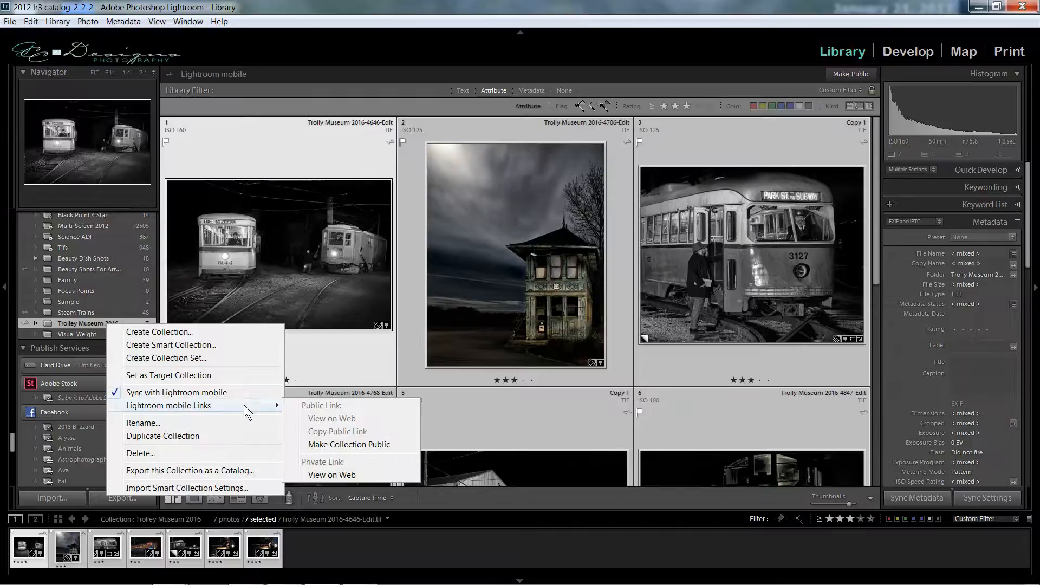
{"action": "mouse_move", "coordinate": [332, 474]}
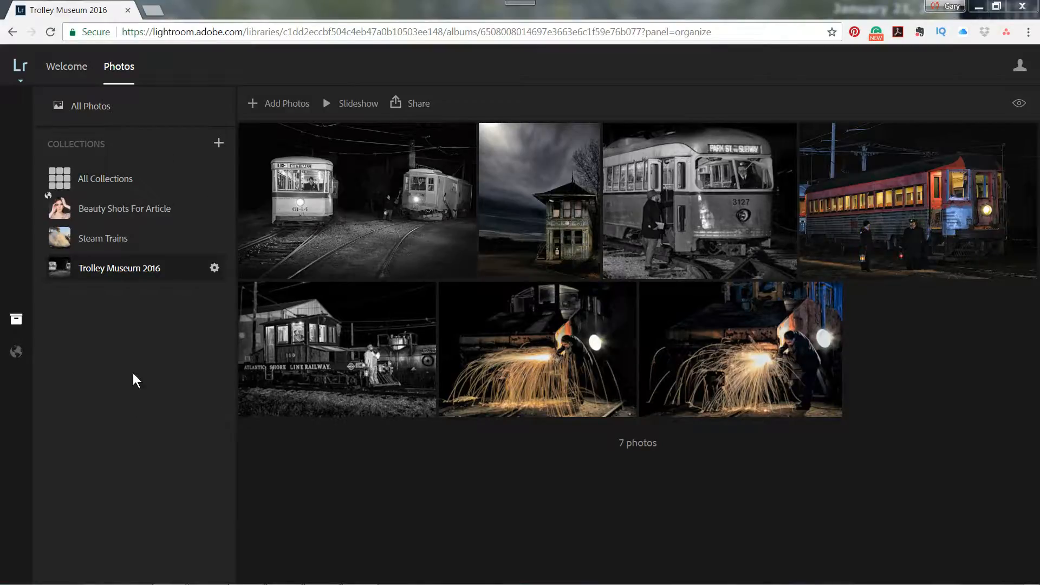
{"action": "mouse_move", "coordinate": [83, 277]}
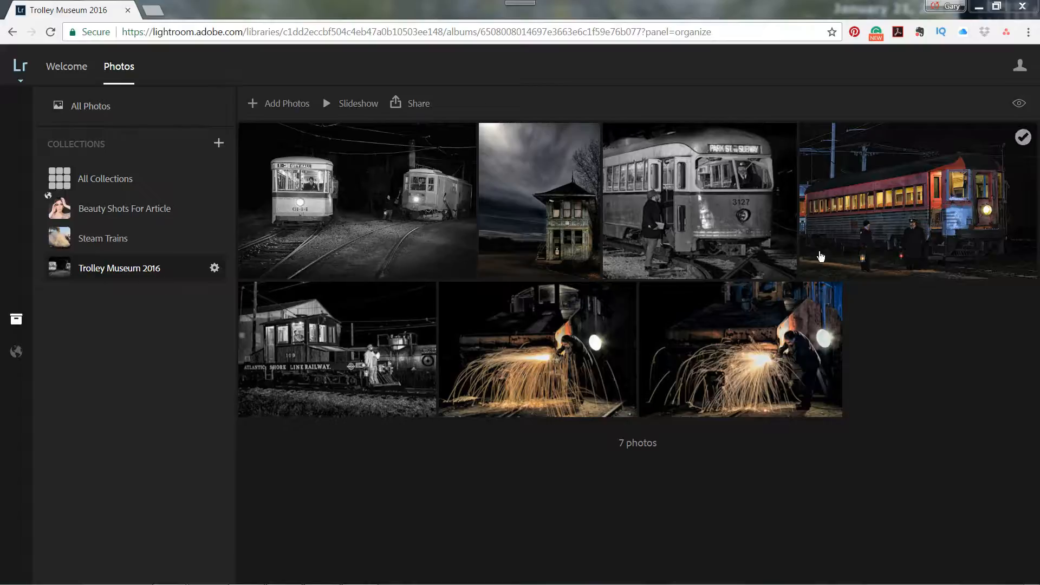
{"action": "mouse_move", "coordinate": [531, 469]}
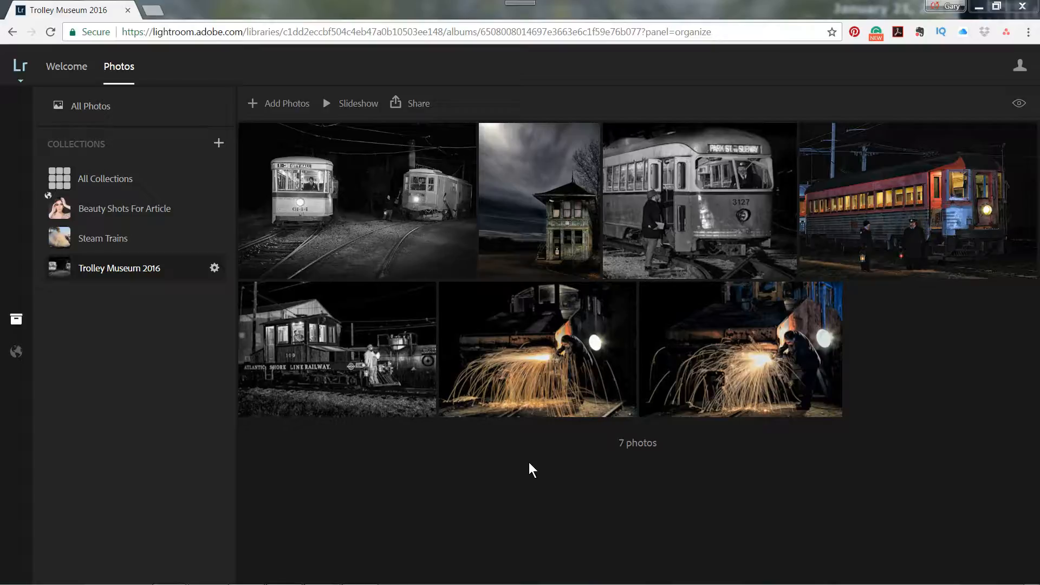
{"action": "mouse_move", "coordinate": [473, 436]}
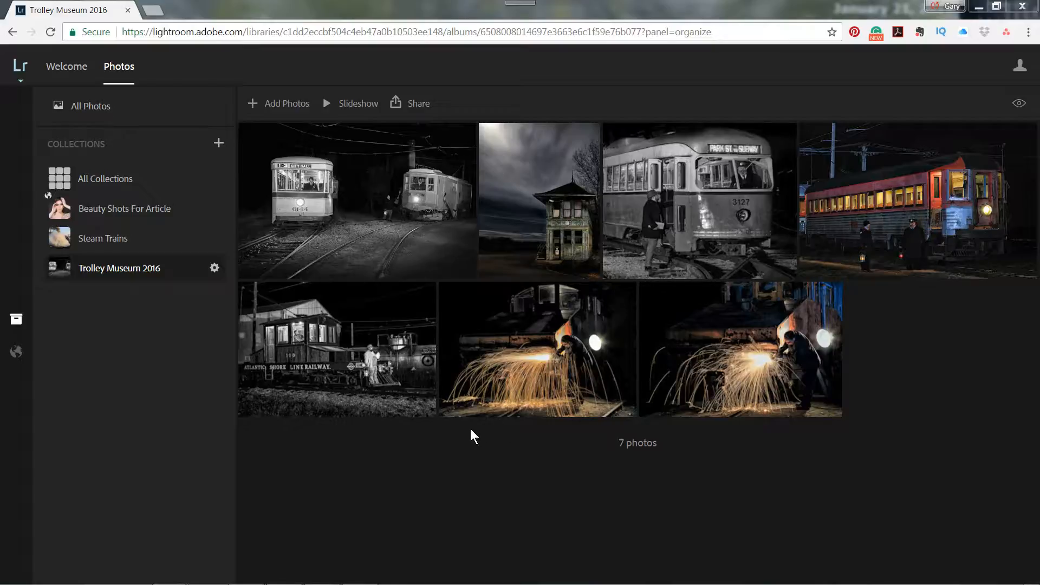